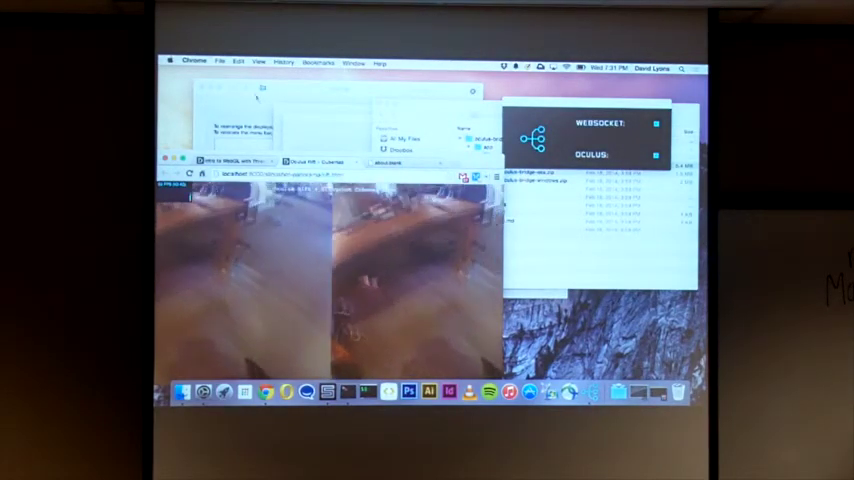
Open the Rift DK display settings showing its scaled resolution options
left_click(171, 63)
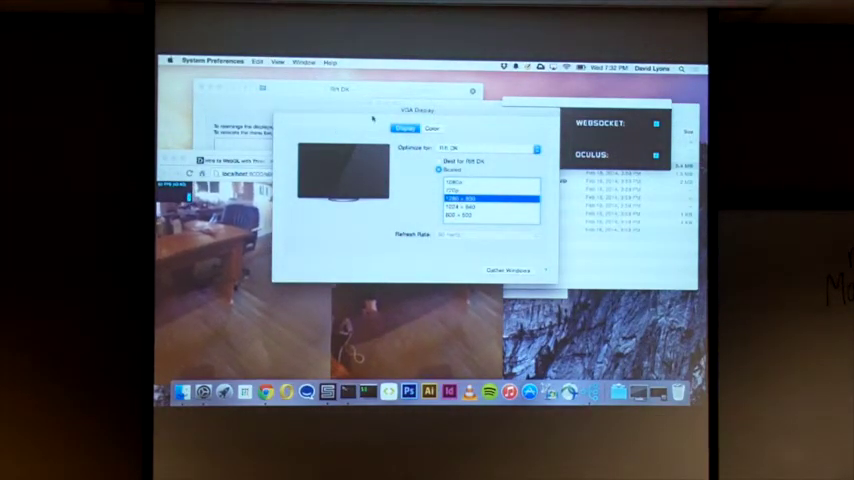
View the Rift DK display arrangement with Mirror Displays turned on
left_click(340, 111)
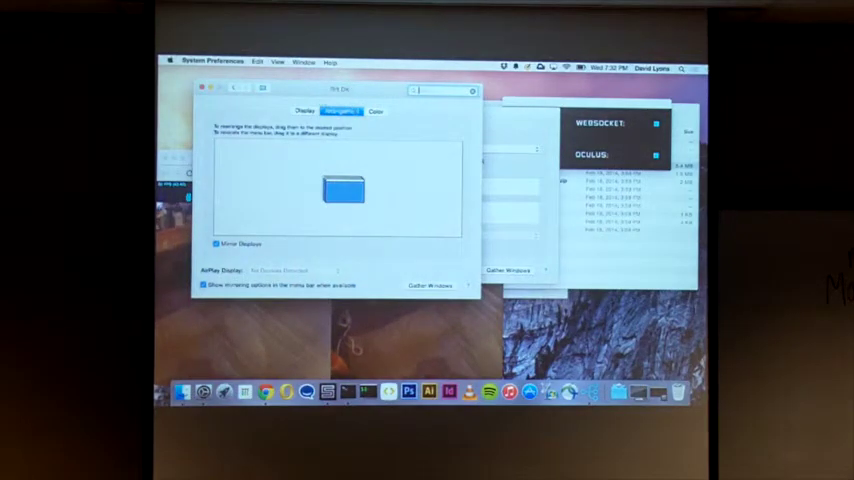
left_click(305, 111)
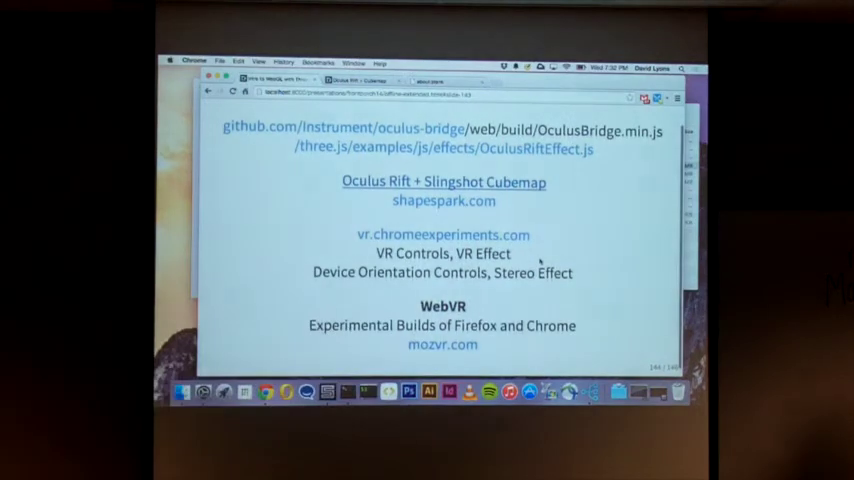
right_click(540, 265)
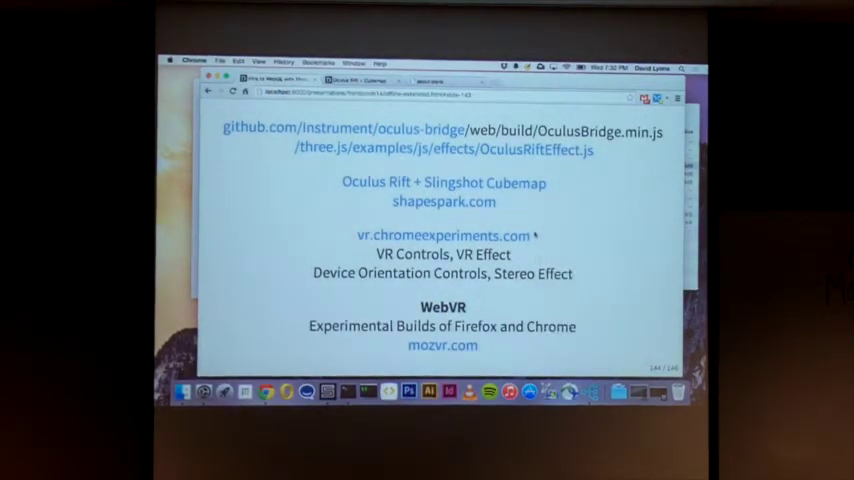
mouse_move(555, 232)
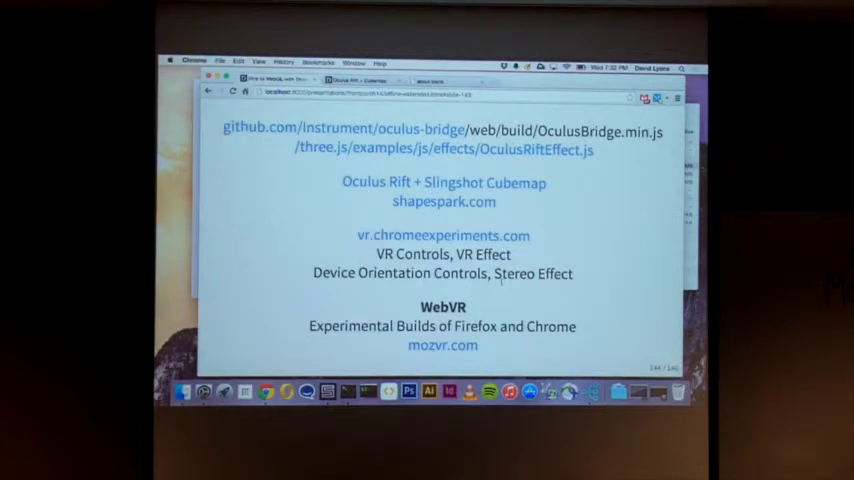
mouse_move(598, 256)
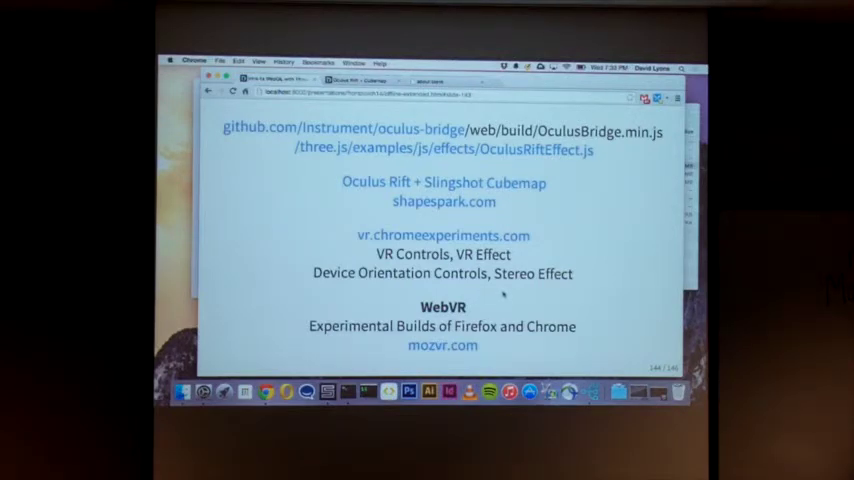
mouse_move(580, 327)
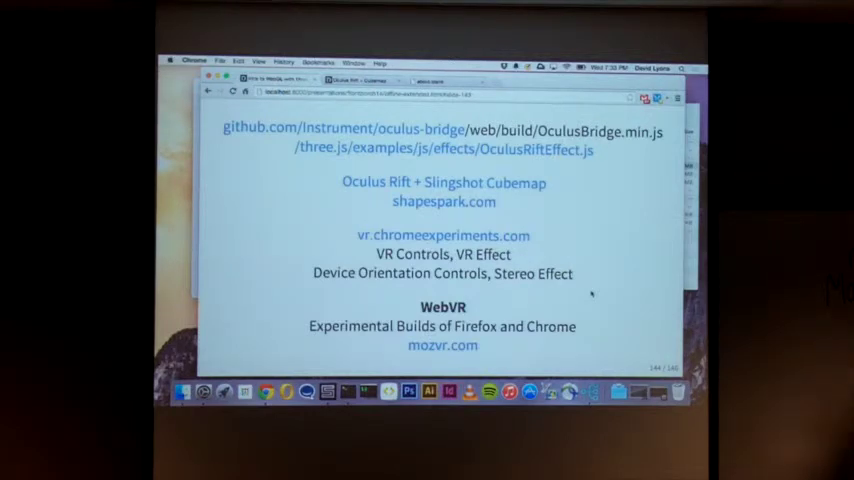
mouse_move(593, 292)
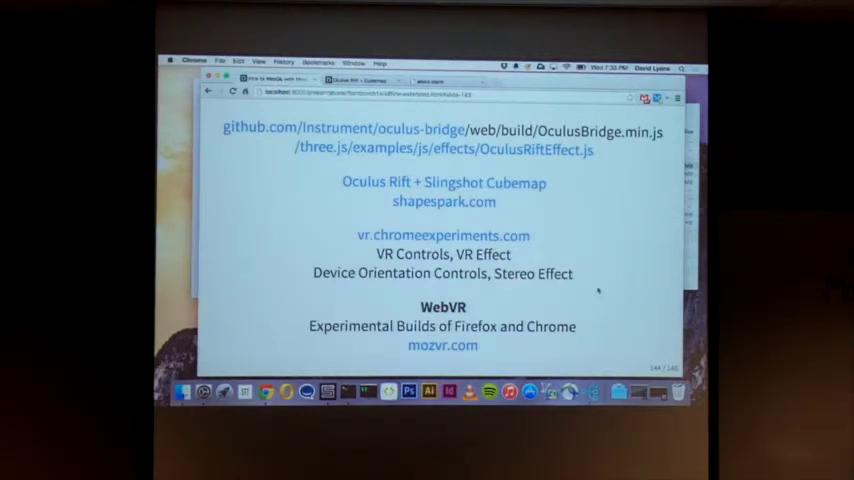